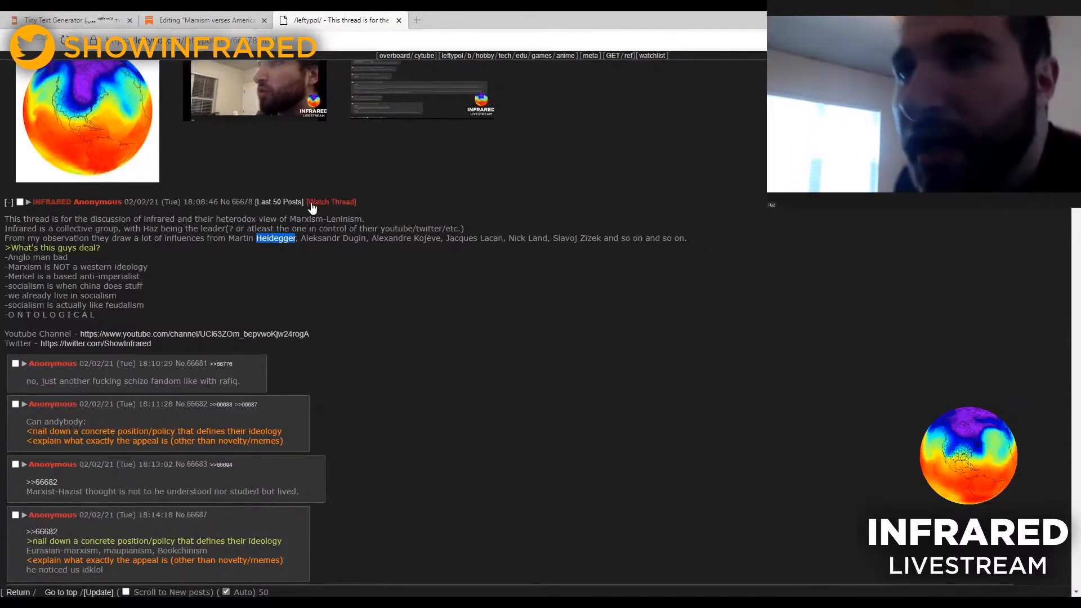
mouse_move(287, 244)
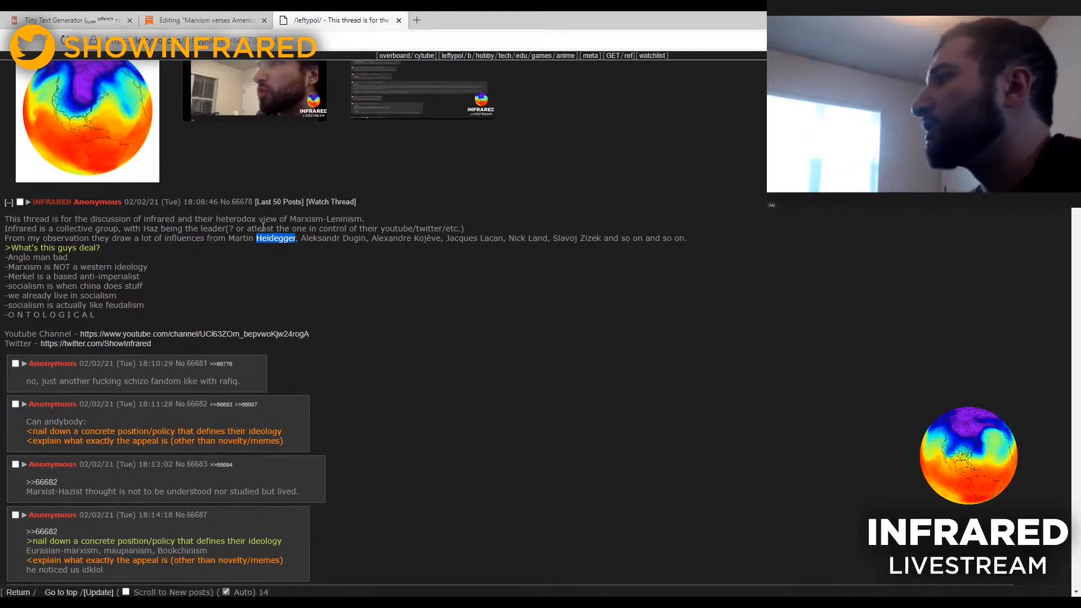
scroll("down", 3)
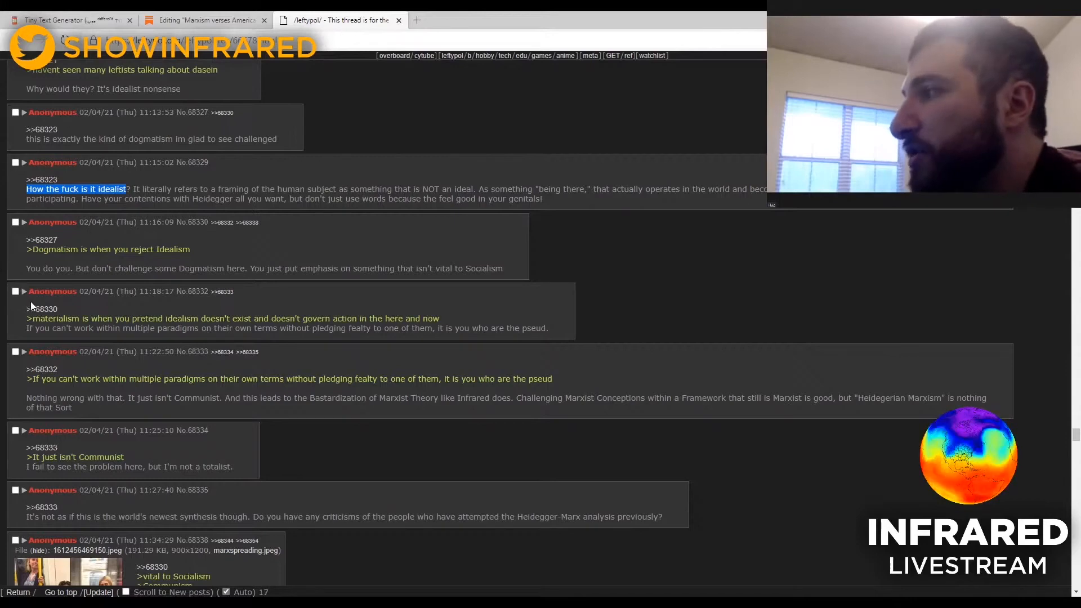
mouse_move(566, 245)
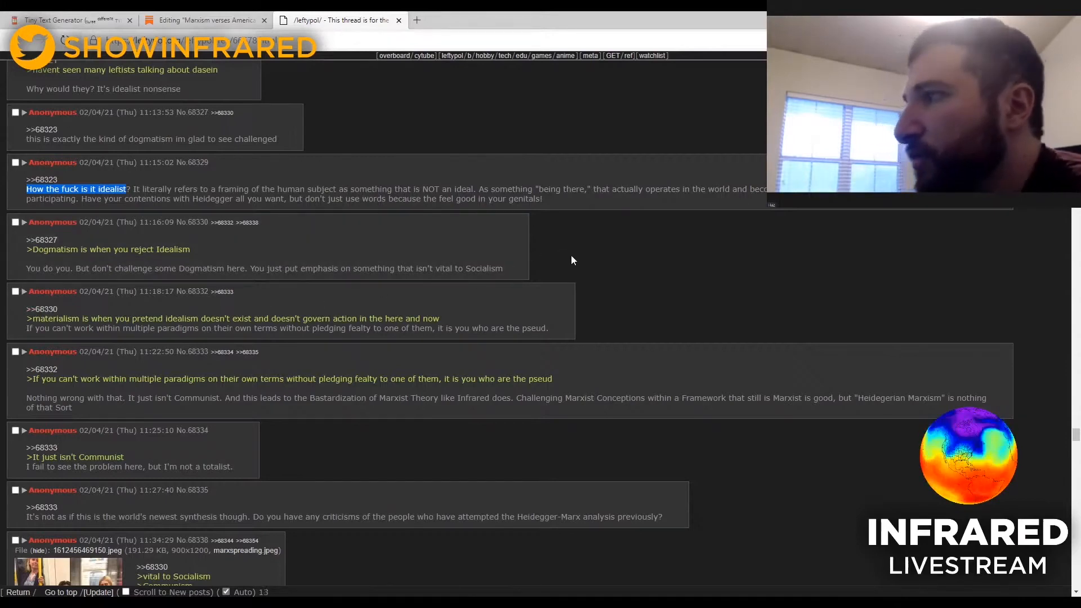
mouse_move(584, 269)
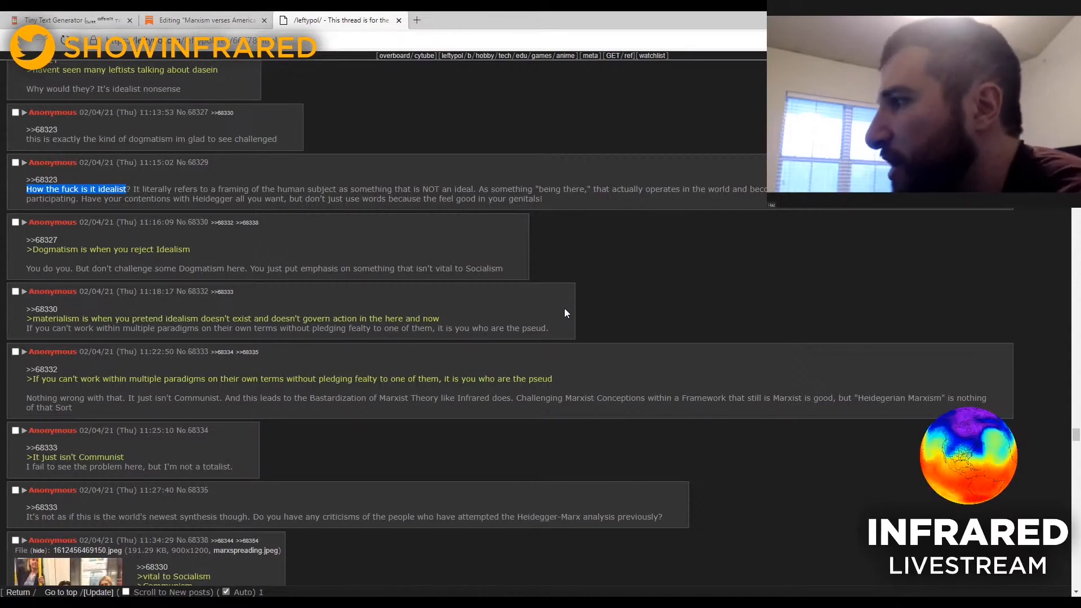
mouse_move(561, 318)
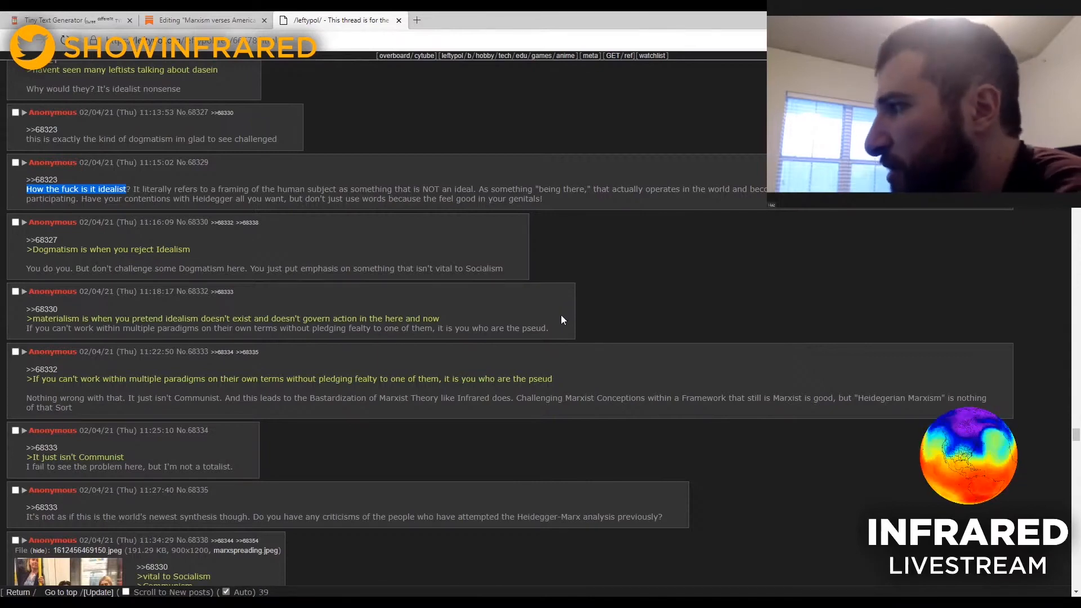